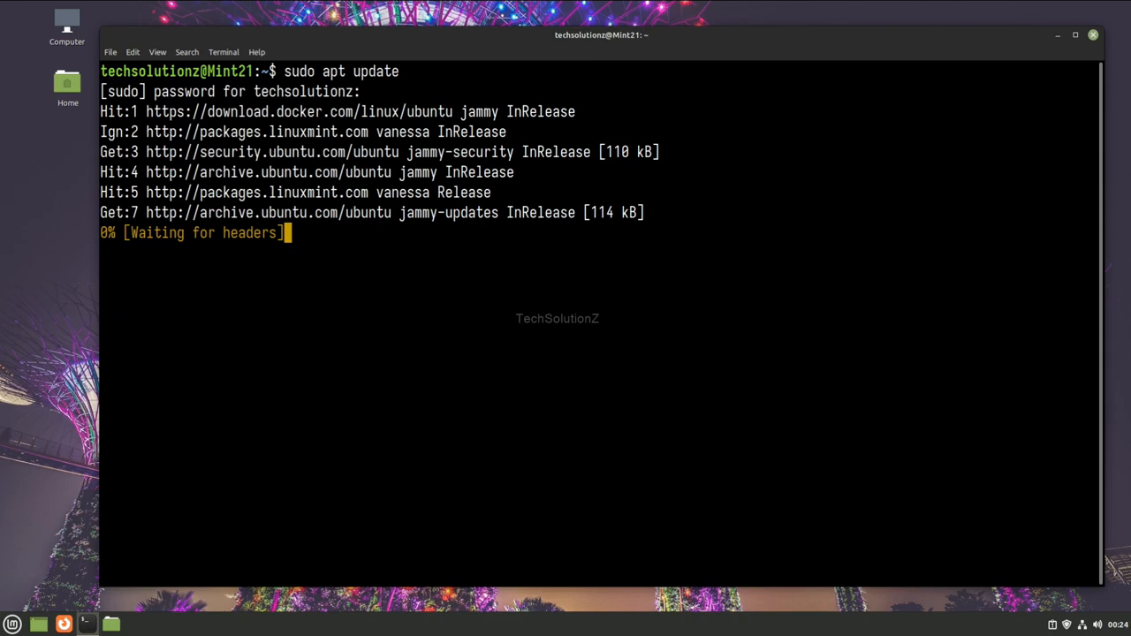
- Start typing the sudo add-apt-repository command after refreshing package lists
{"action": "type", "text": "sudo add-apt-repost"}
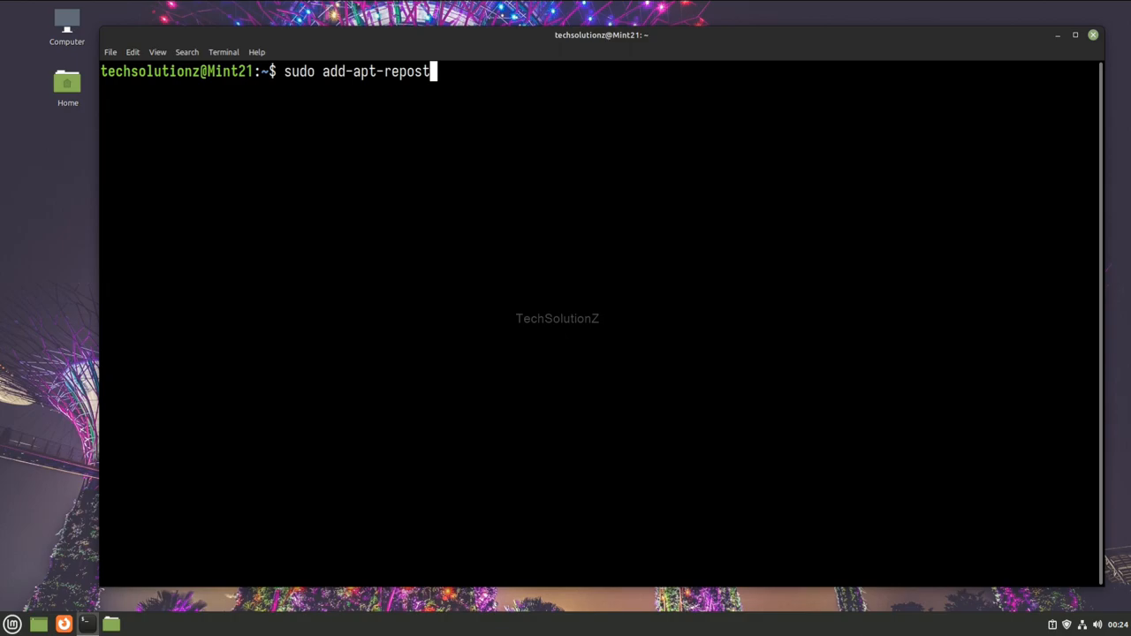
- Add the ppa:danielrichter2007/grub-customizer repository and refresh package lists
{"action": "type", "text": "ory ppa:danielrich"}
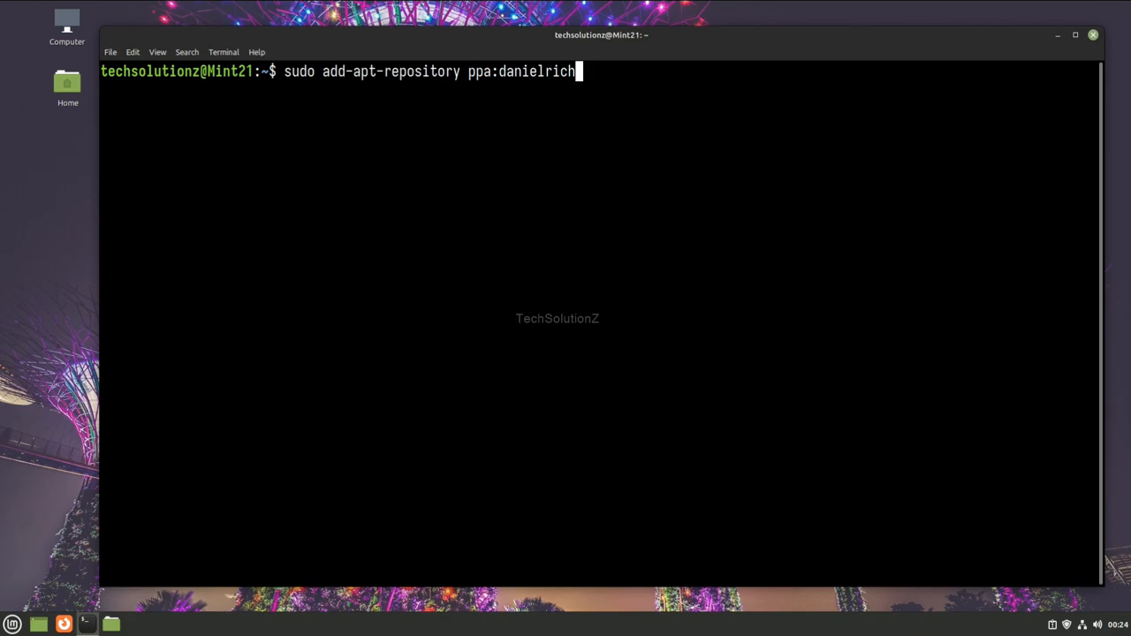
{"action": "type", "text": "ter2007/grub-customizer"}
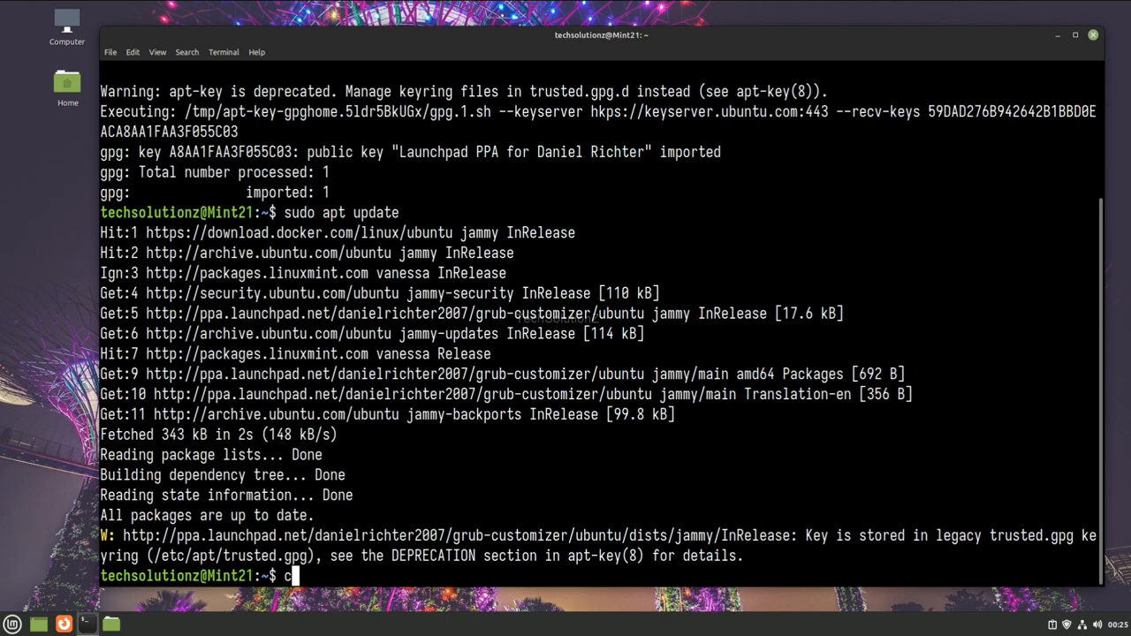
- Install grub-customizer with apt-get, then launch it and authenticate with the password
{"action": "type", "text": "sudo apt-get inst"}
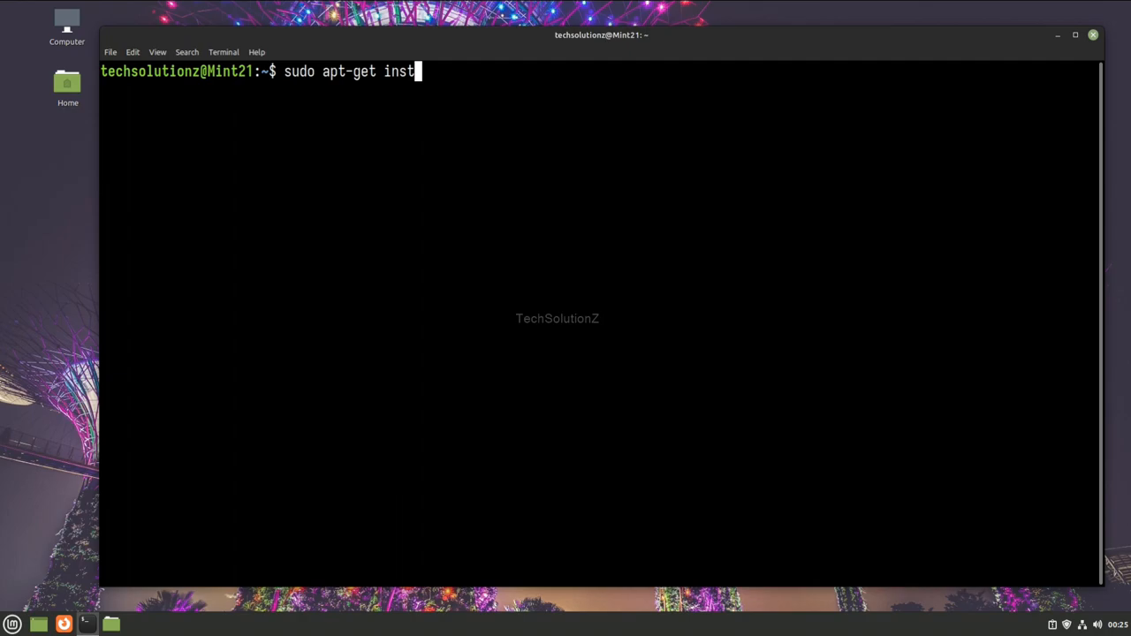
{"action": "type", "text": "all grub-cust"}
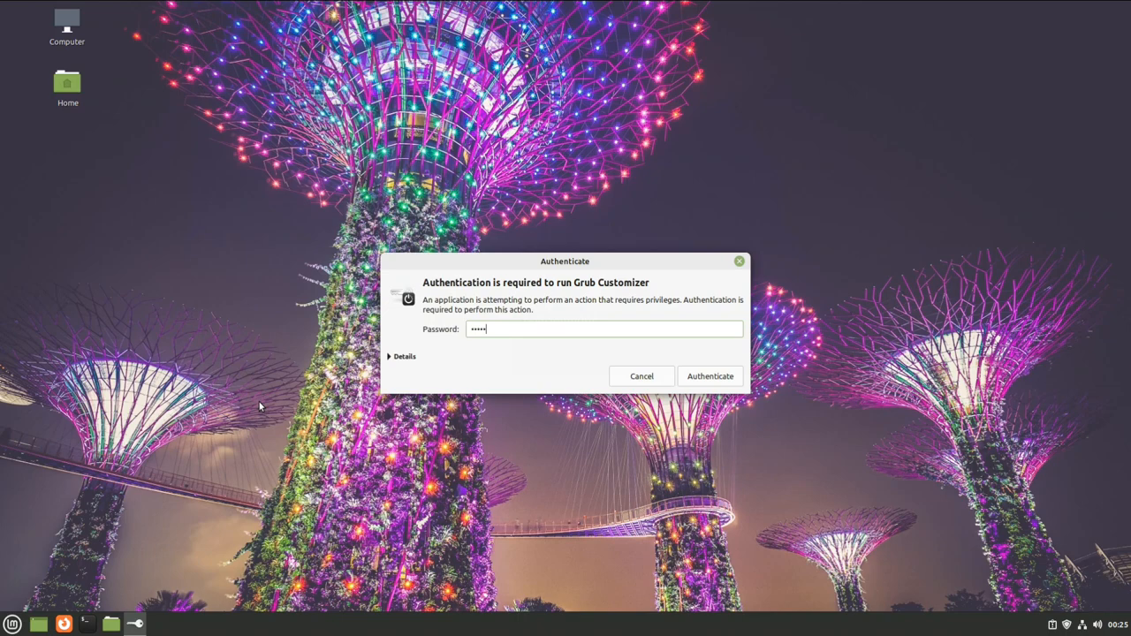
{"action": "left_click", "coordinate": [710, 375]}
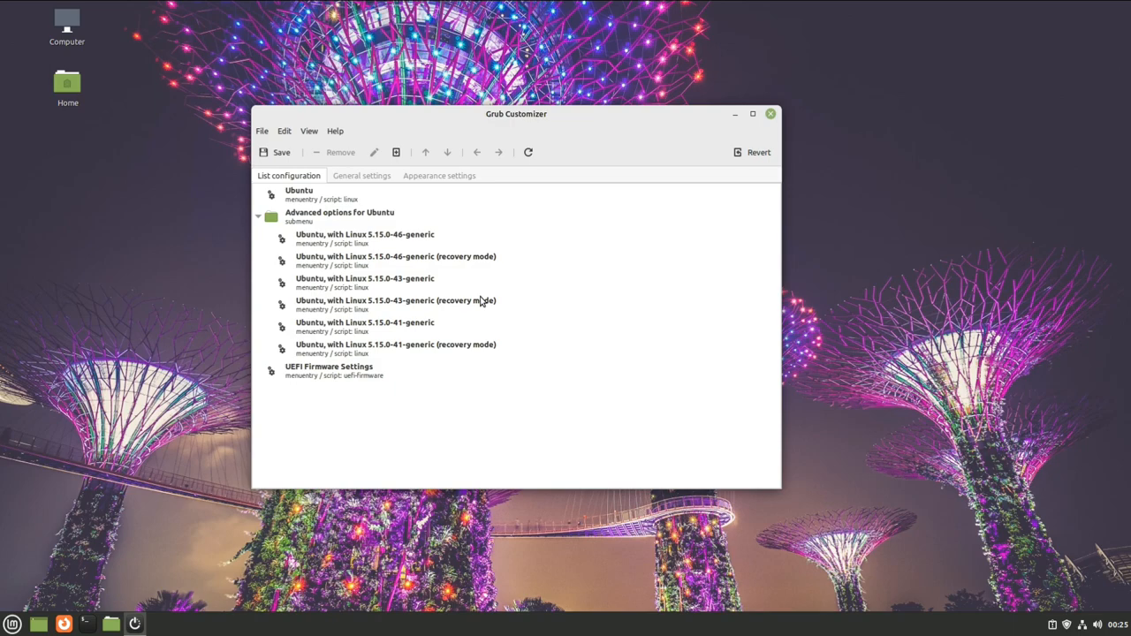